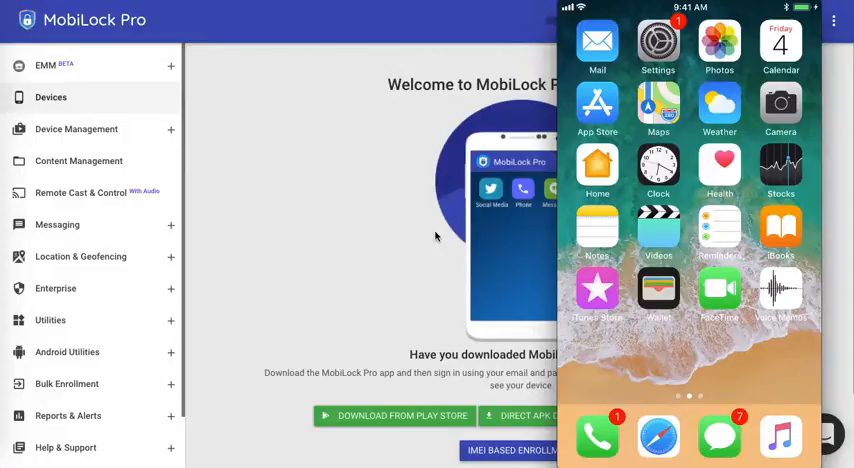
mouse_move(228, 112)
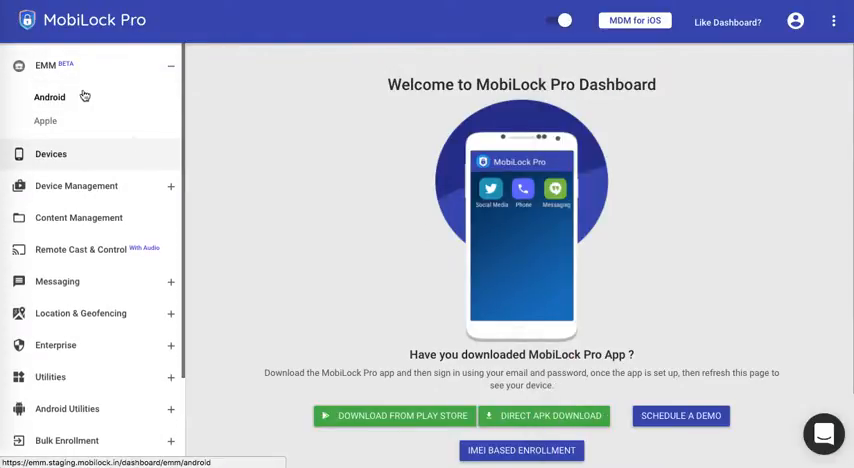
View the Apple push certificate, then list the device profiles showing iOSProfile
click(44, 120)
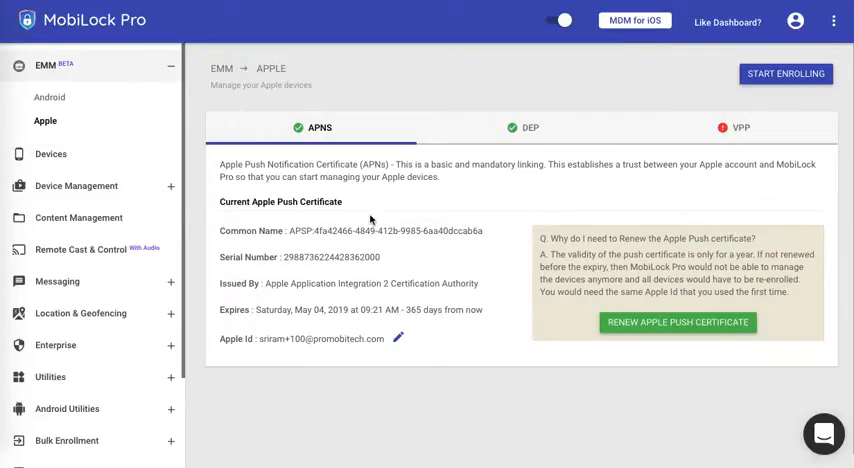
click(76, 186)
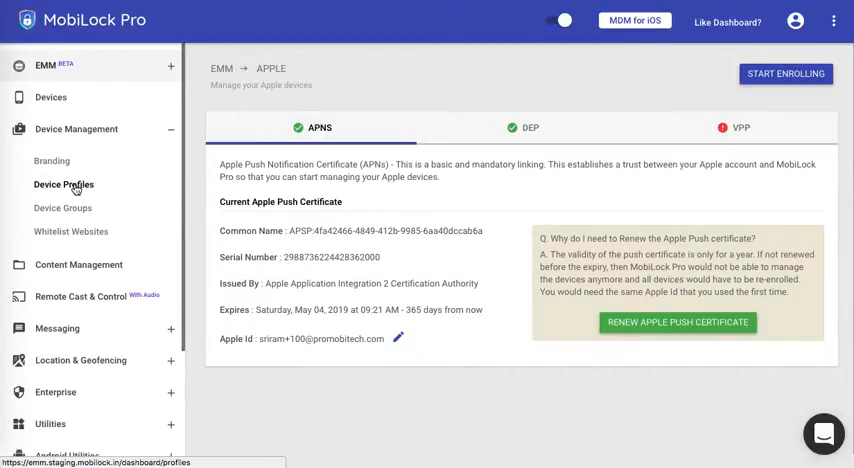
click(64, 184)
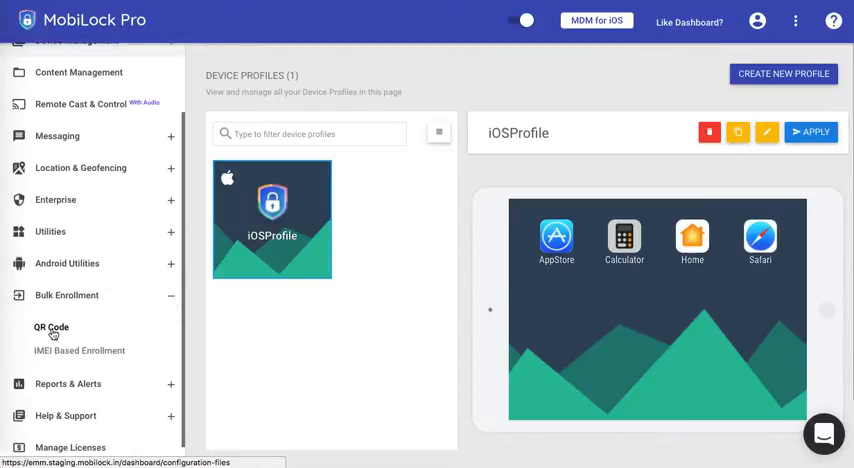
Show the QR code enrollment configurations for enrolling the iPhone
click(52, 328)
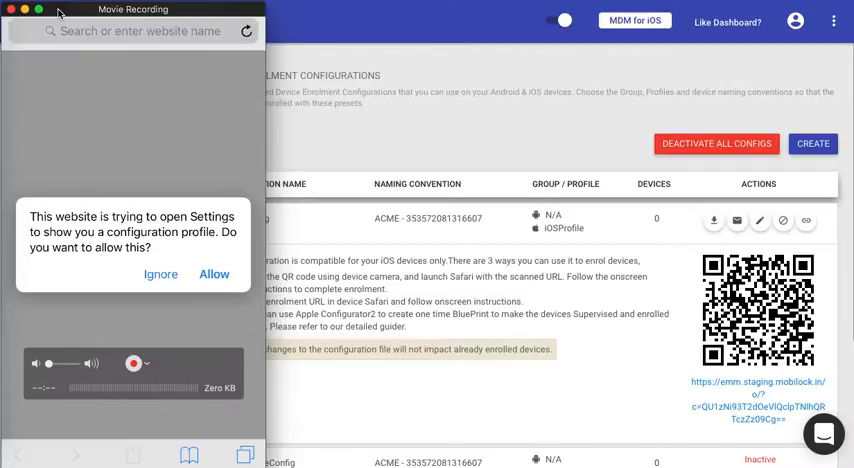
Allow, install and trust the AcmeInc MobiLock Pro management profile on the iPhone
click(212, 274)
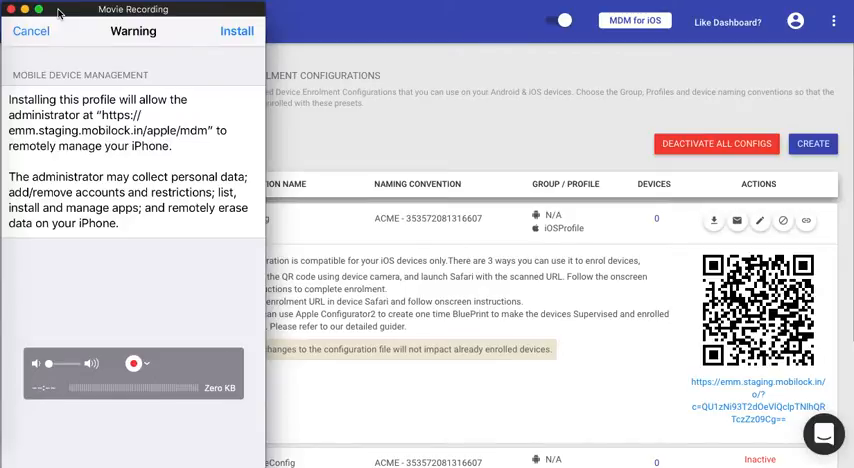
click(236, 32)
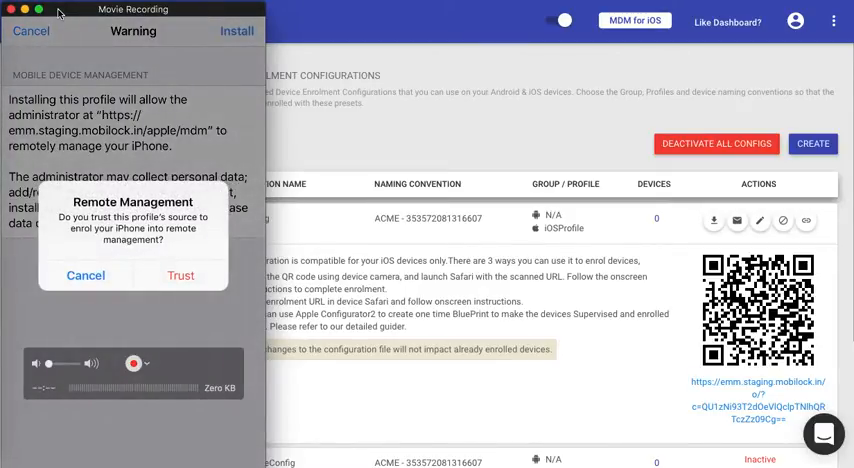
click(180, 276)
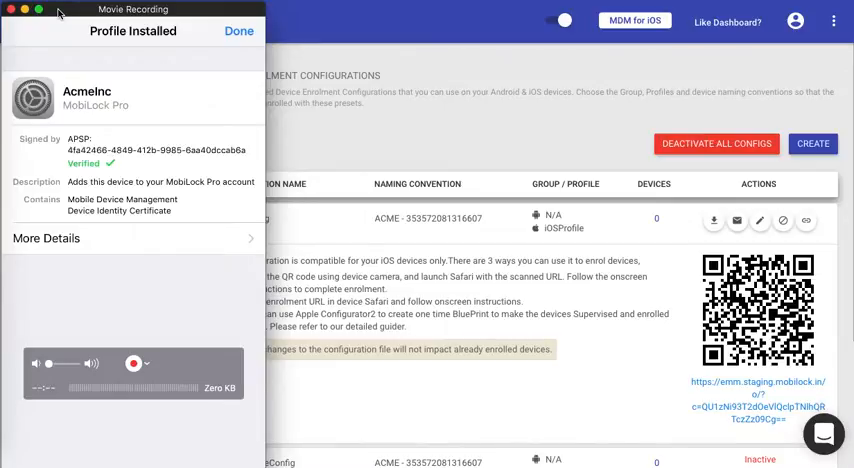
click(238, 32)
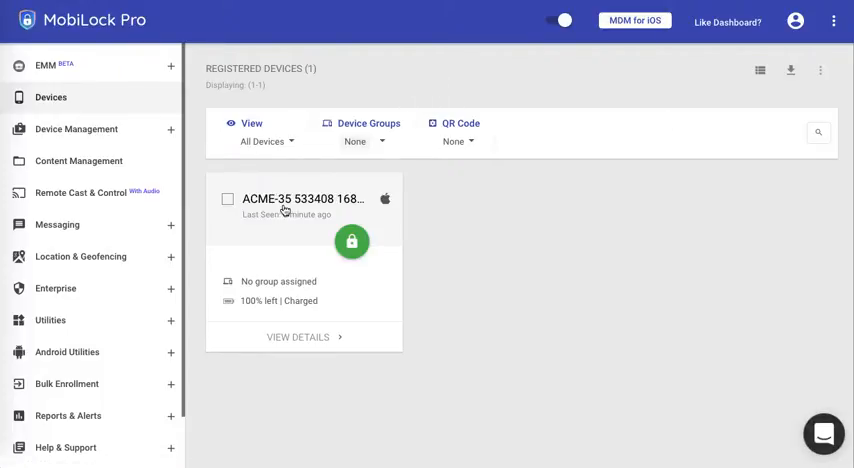
mouse_move(304, 336)
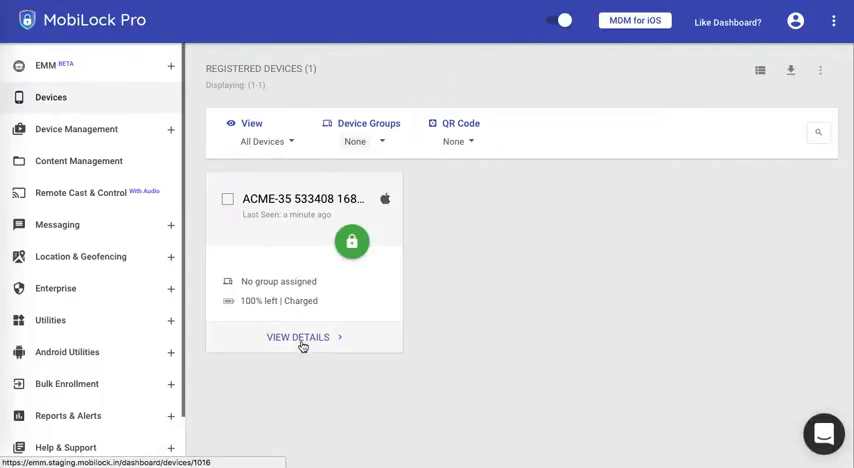
View the enrolled iPhone's details and bring up its device actions menu
click(298, 336)
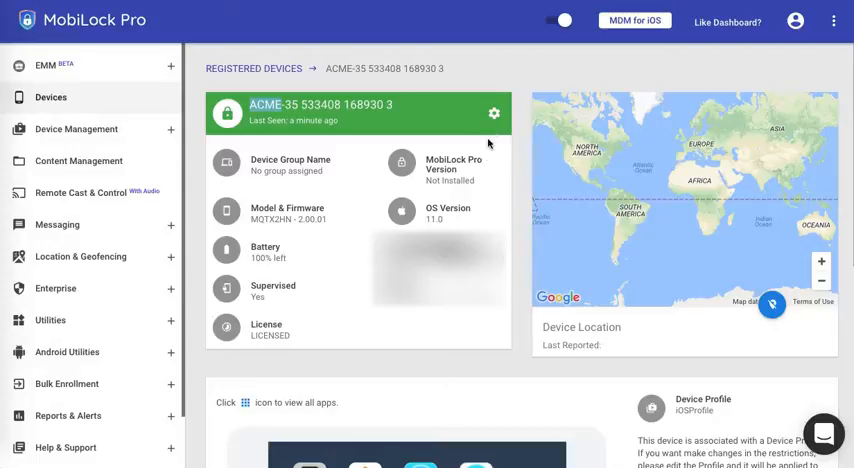
click(492, 112)
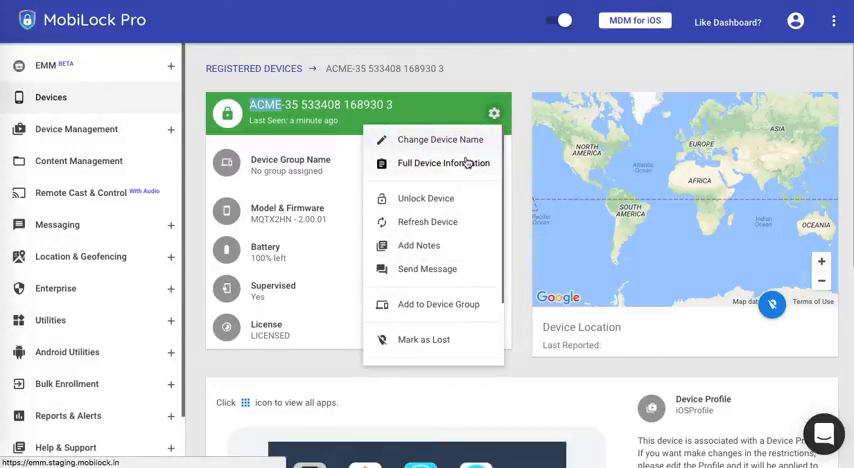
Review the iPhone's Full Device Information dialog and close it
click(442, 164)
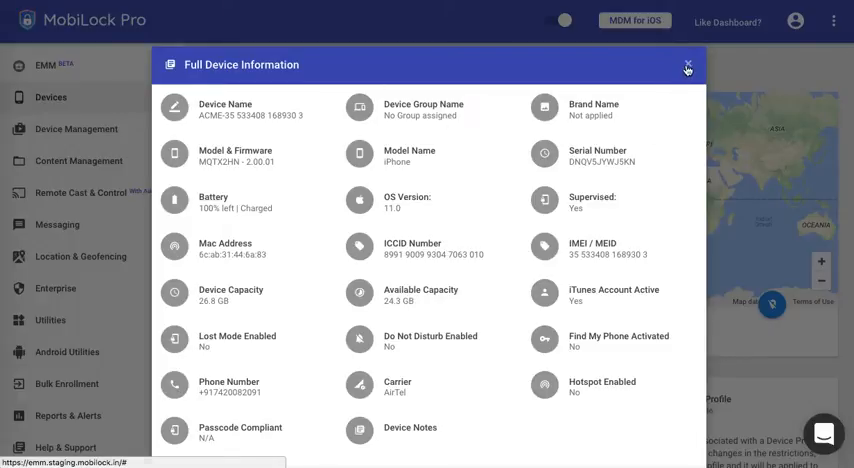
click(688, 66)
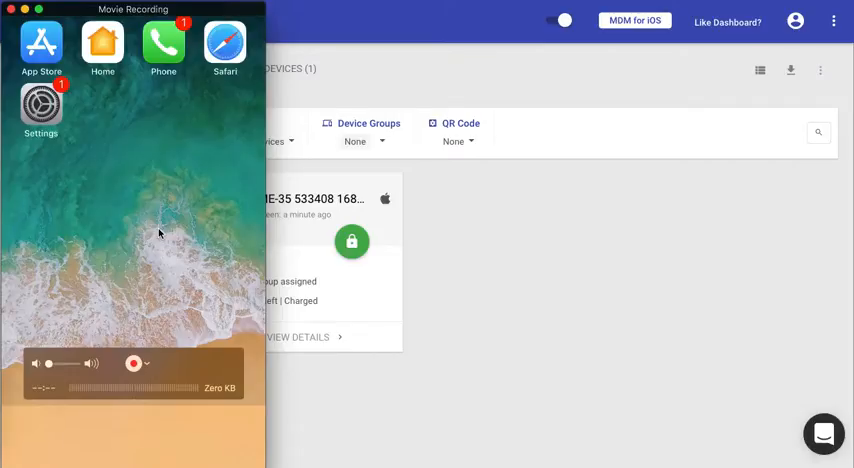
Check the AcmeInc profile in the iPhone's Settings, then return to MobiLock Pro
click(40, 110)
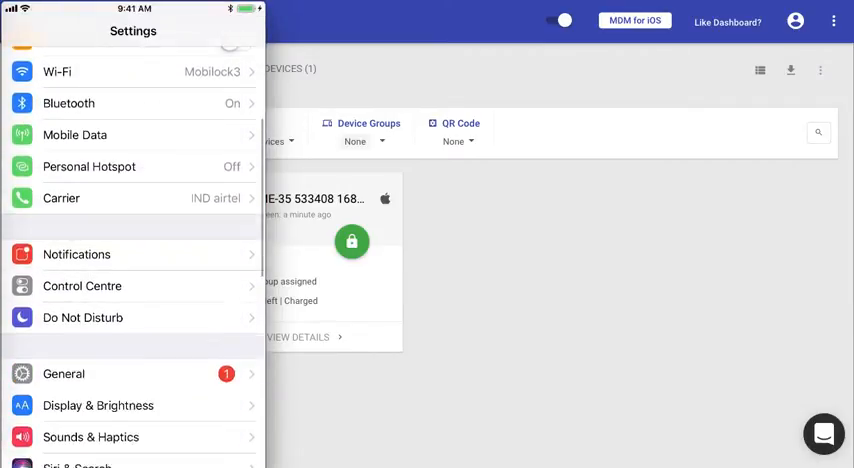
click(64, 372)
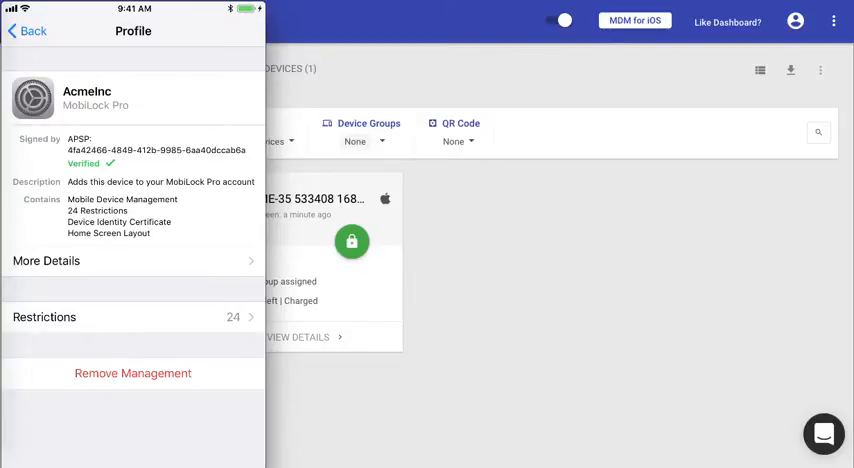
click(32, 30)
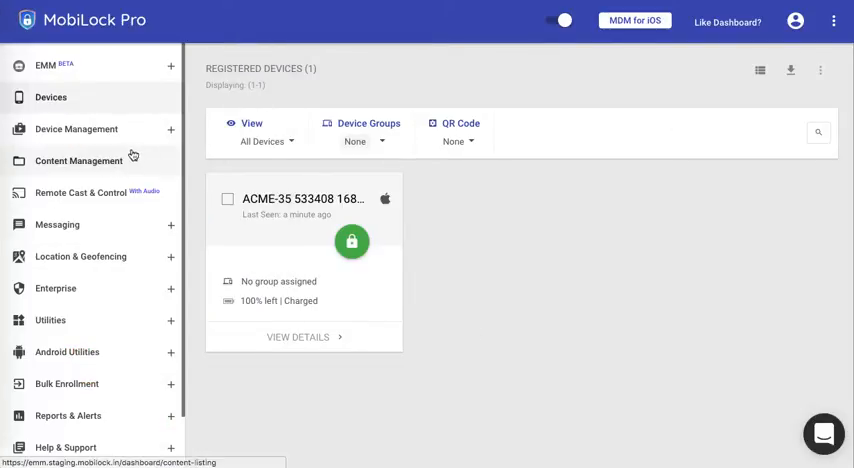
Start editing the iOSProfile device profile from Device Profiles
click(76, 128)
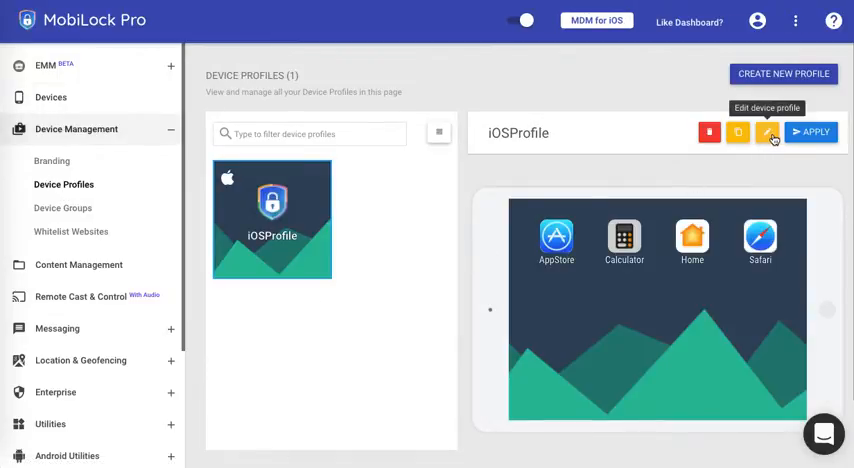
click(766, 132)
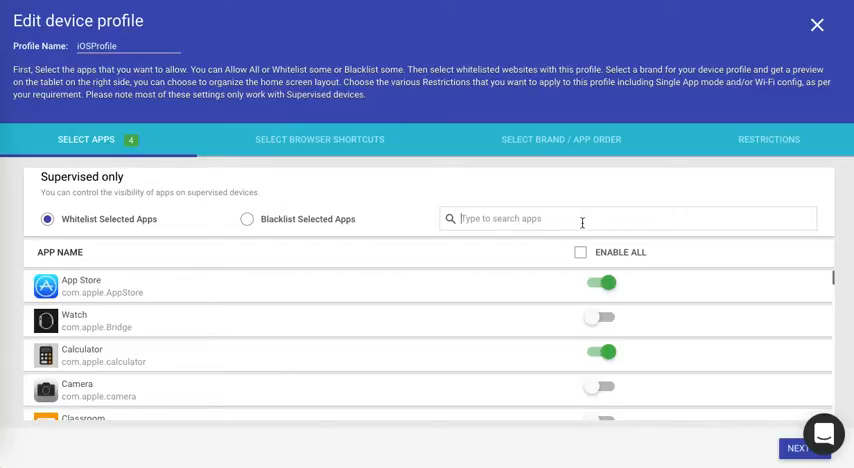
Find the Safari restriction via 'safa' and switch Enable Safari off for supervised devices
text(safa)
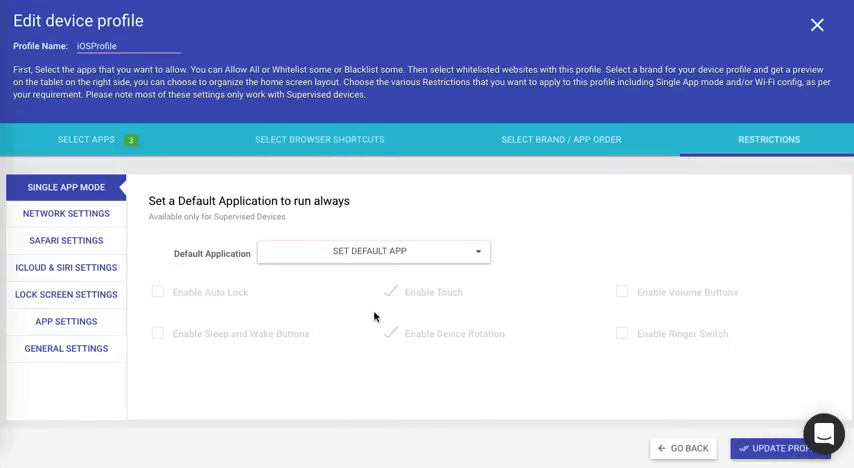
click(64, 240)
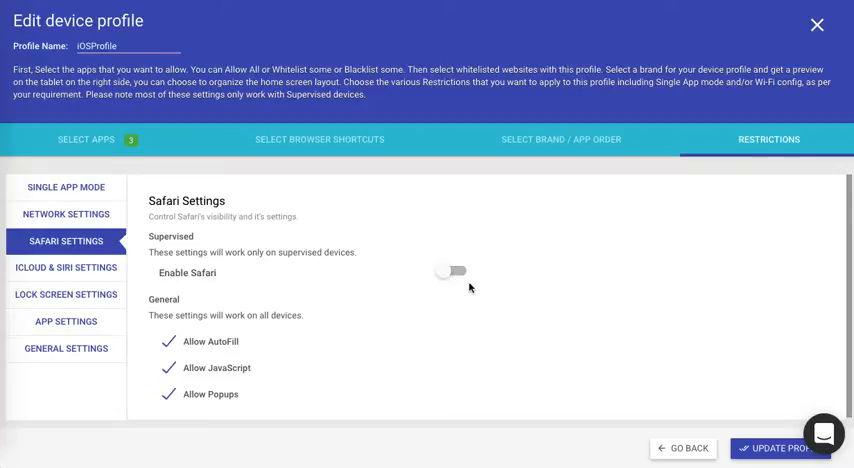
click(776, 448)
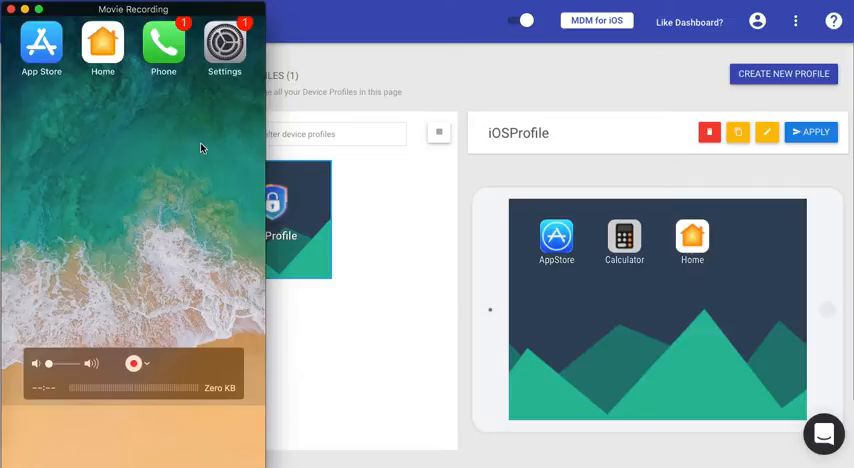
mouse_move(184, 220)
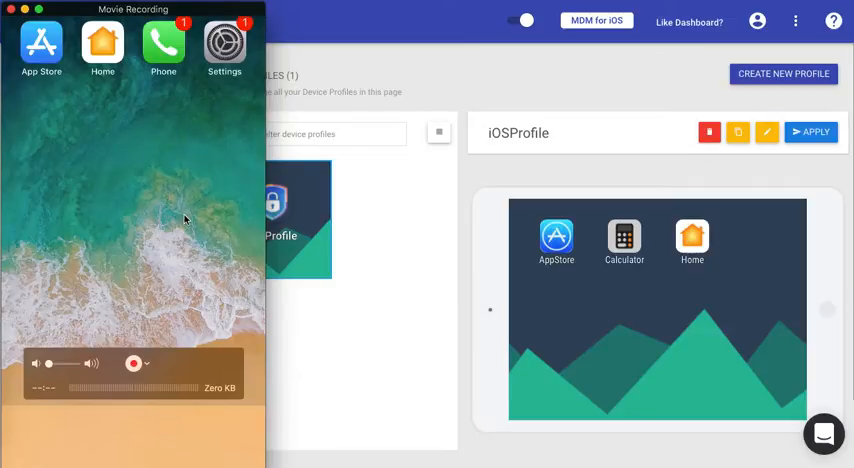